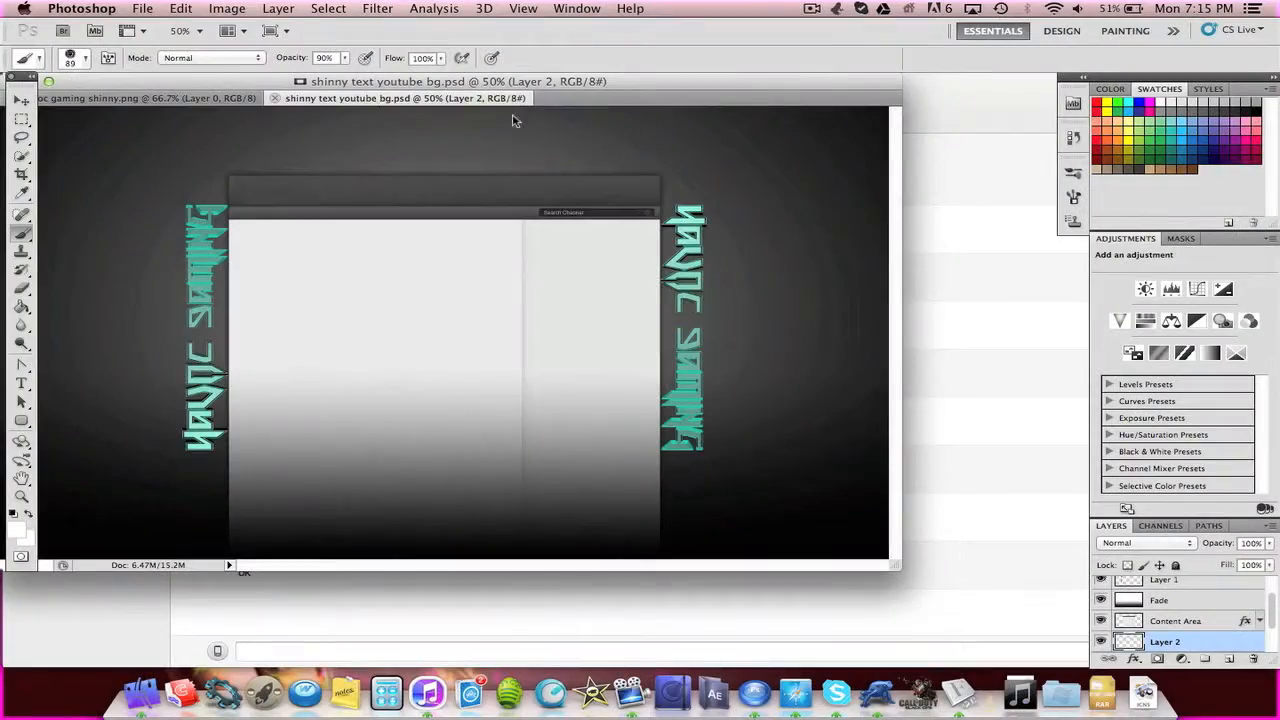
Switch from Photoshop to Finder and open the 'editing packs' folder of graphics resources.
left_click(90, 56)
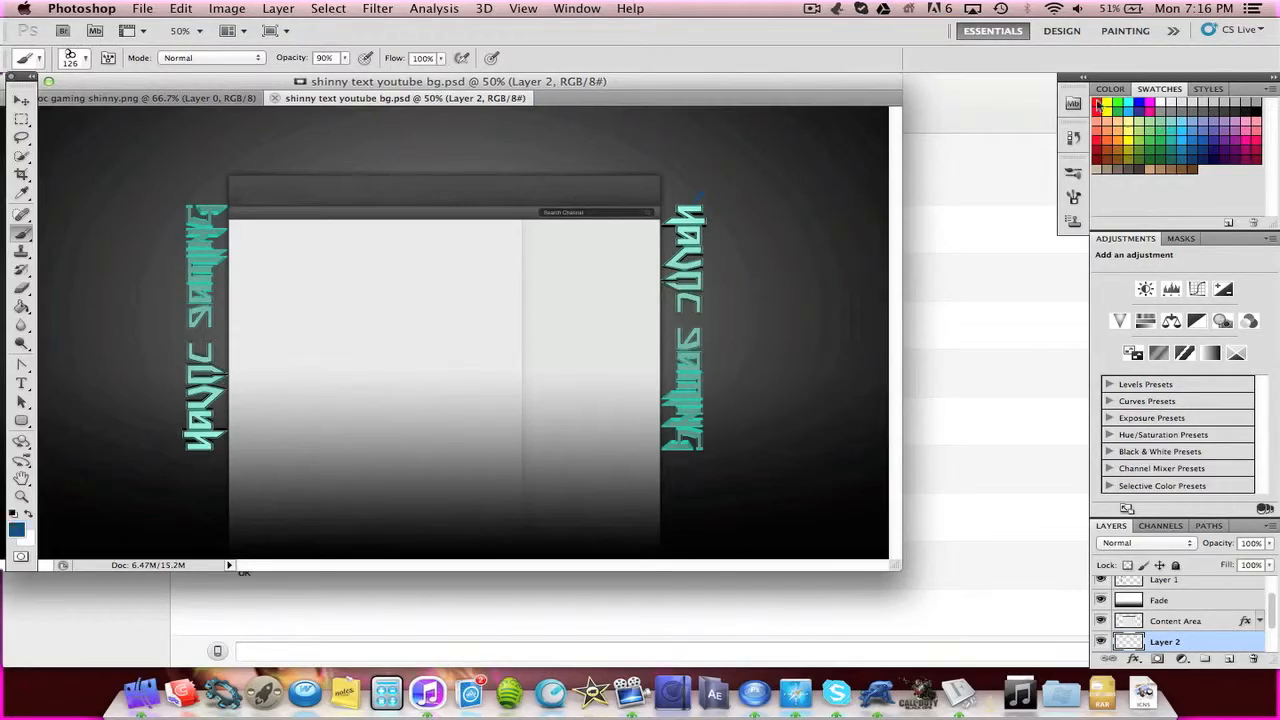
left_click(90, 56)
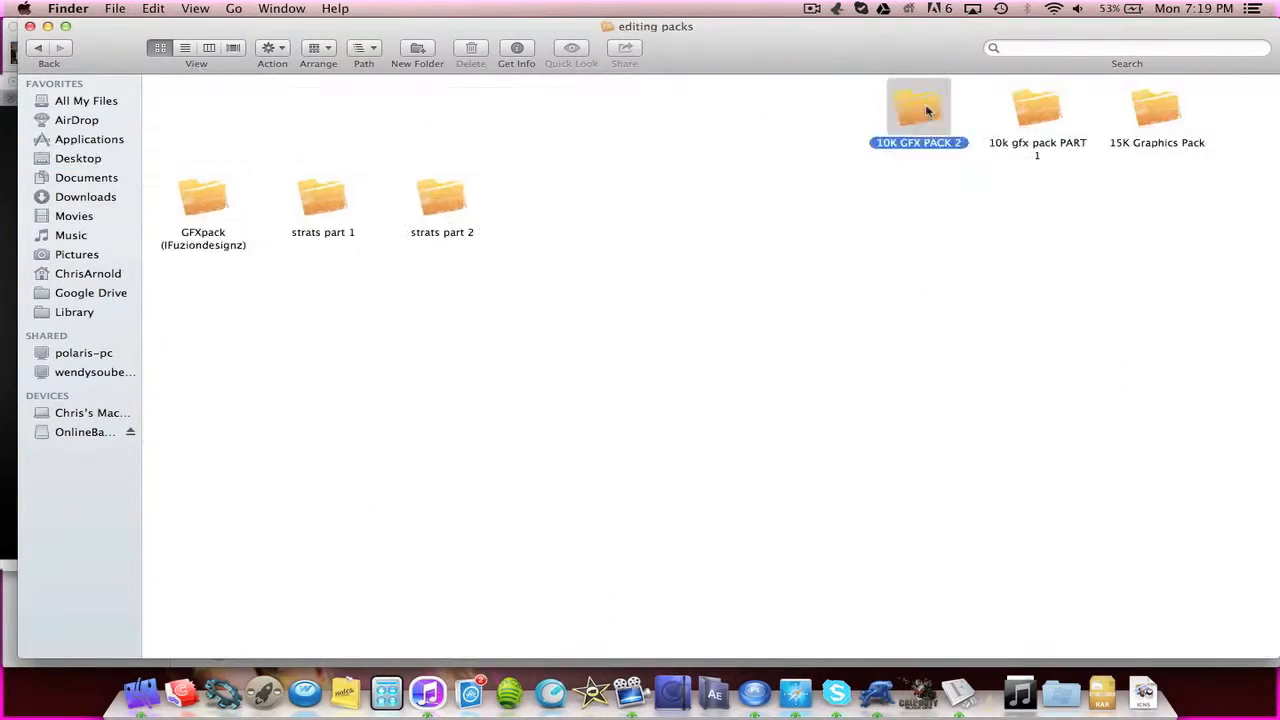
Open the light strokes pack and drag light_strokes_v1 into the design over the right-hand text.
double_click(918, 108)
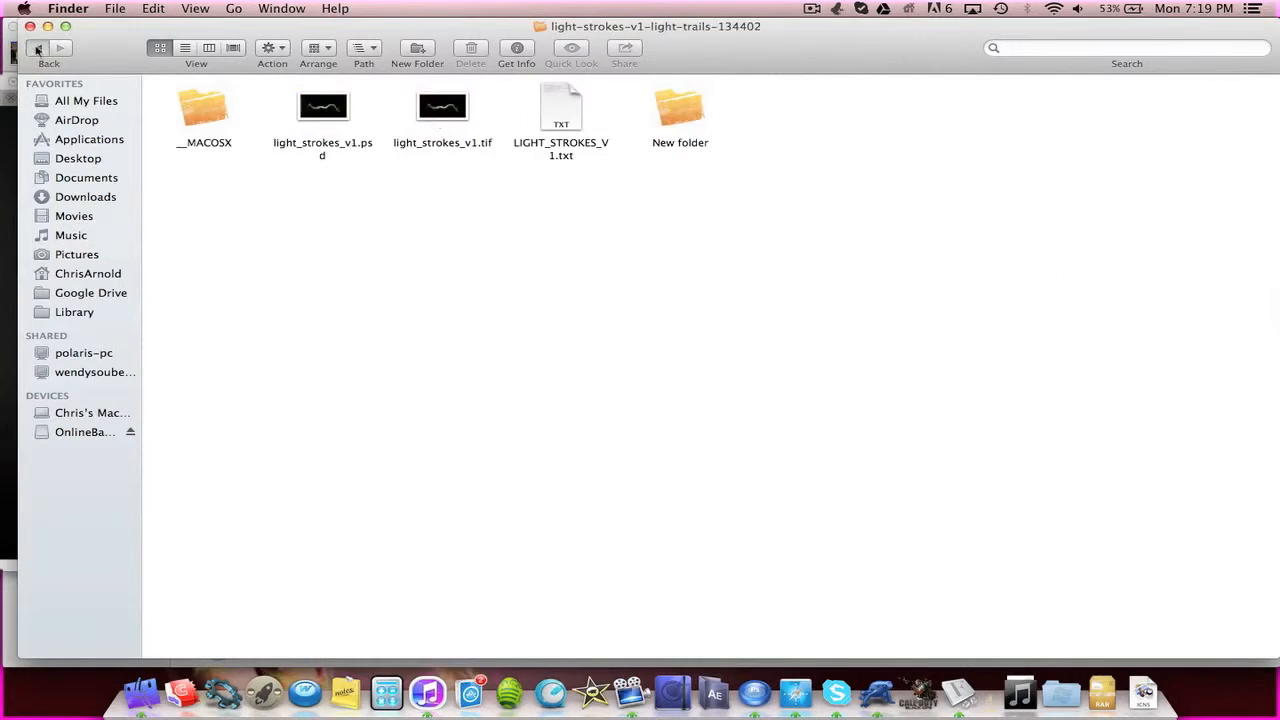
left_click(730, 690)
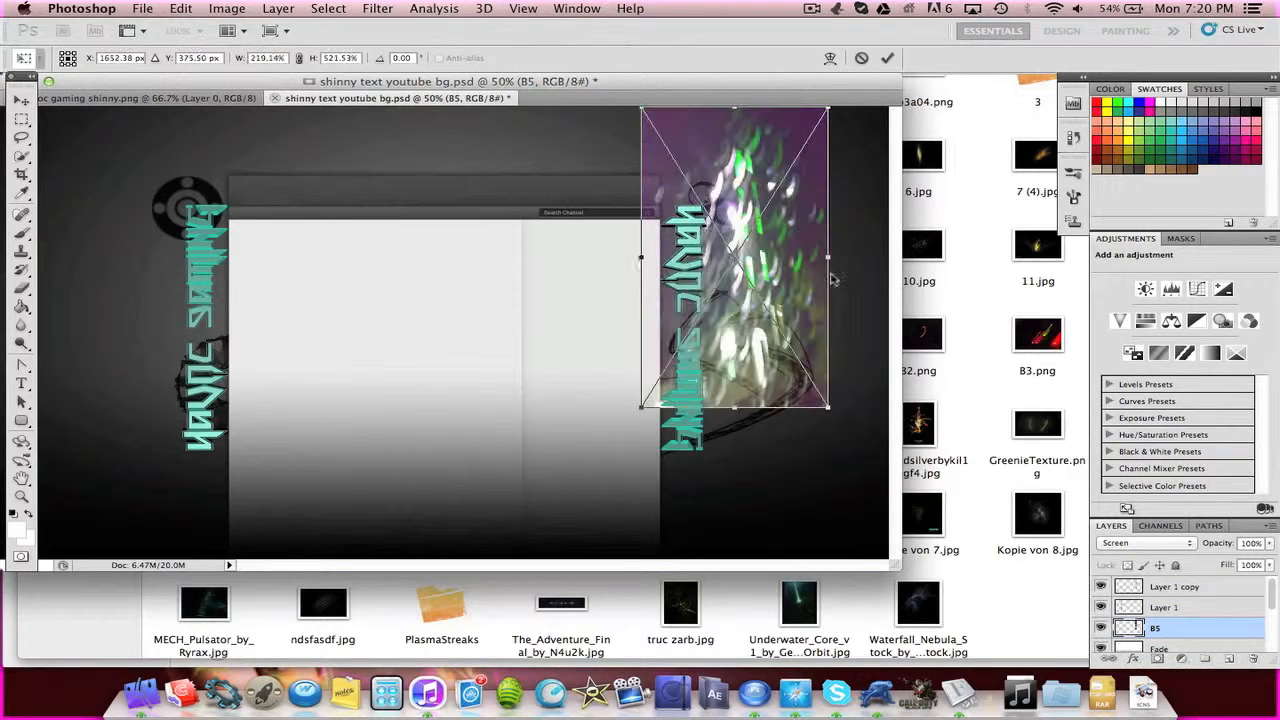
Commit the scaled light stroke, then open the Particles folder in Finder.
left_click(1144, 542)
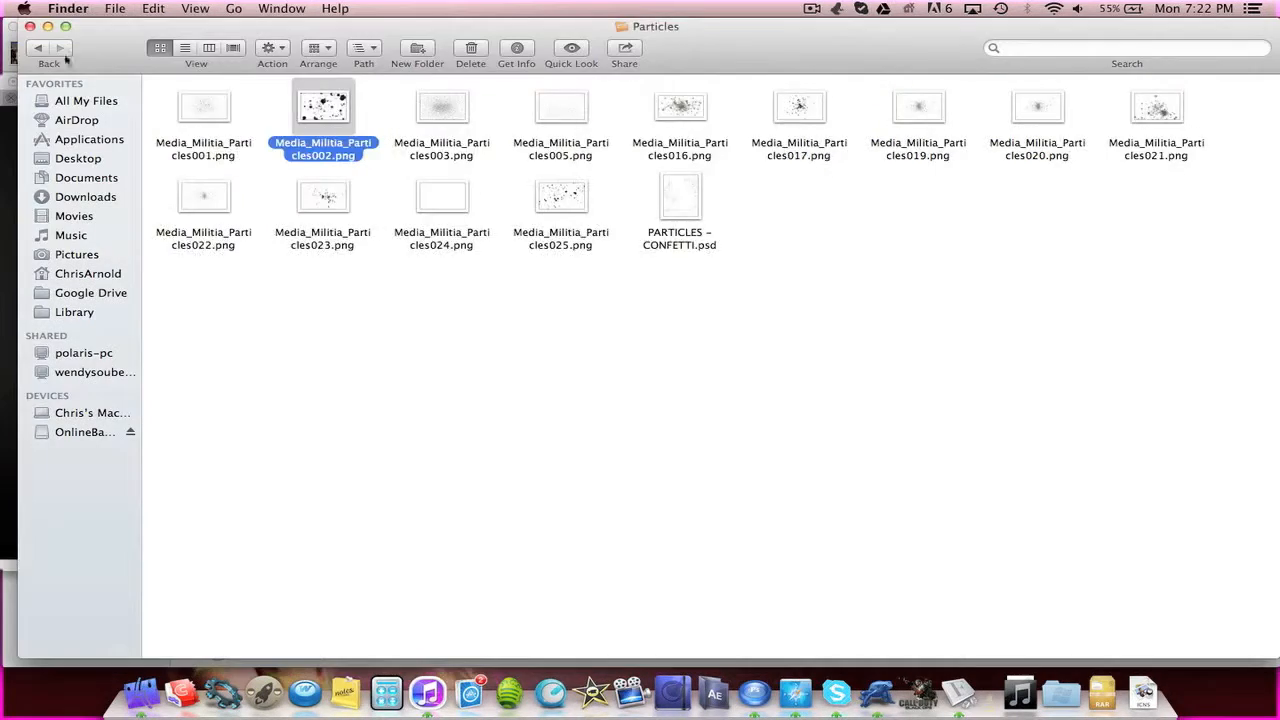
Bring Media_Militia_Particles002.png into the design as a new layer.
left_click(48, 48)
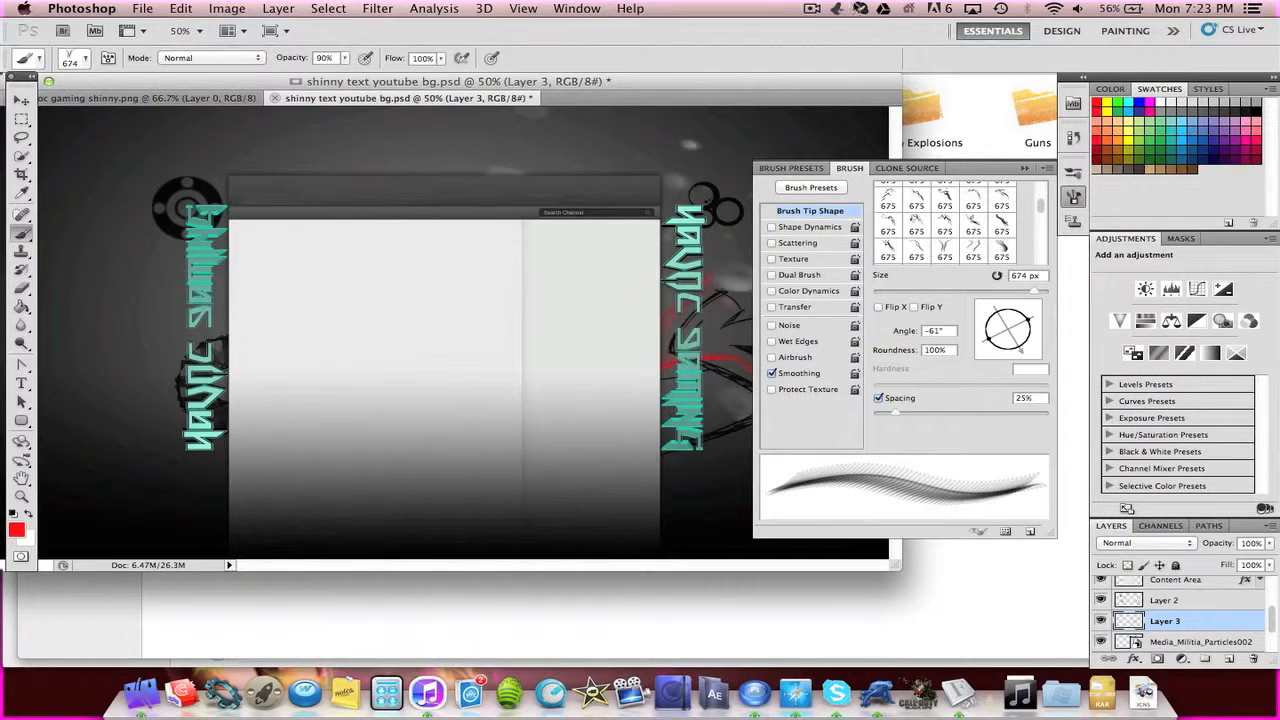
Paint red particles and a hexagon pattern around both texts, then drag a blue flare in.
left_click(944, 236)
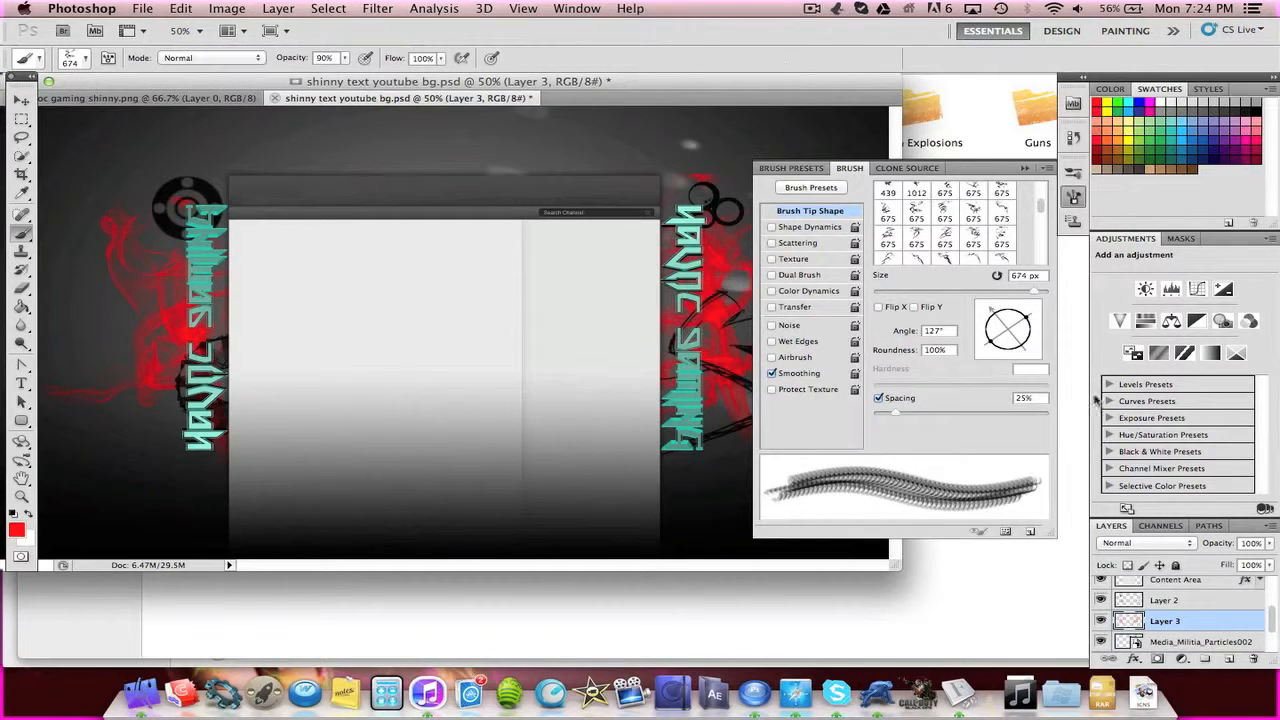
left_click(1208, 88)
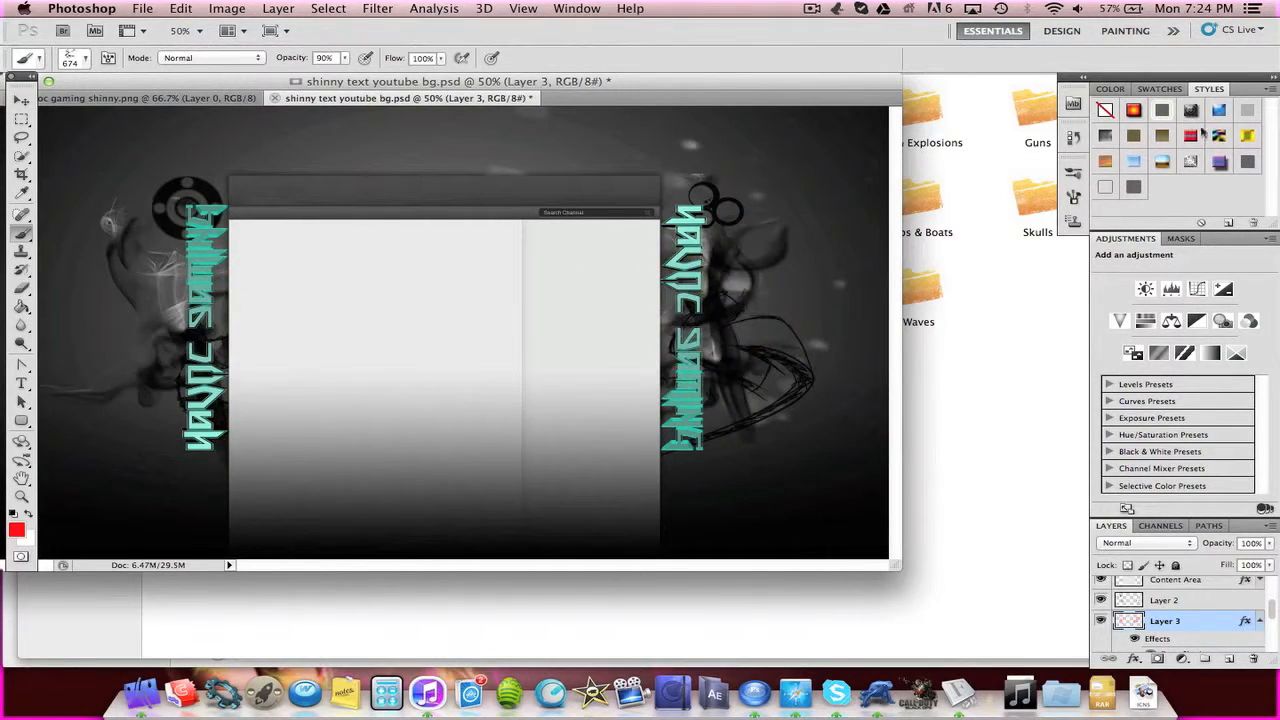
left_click(76, 56)
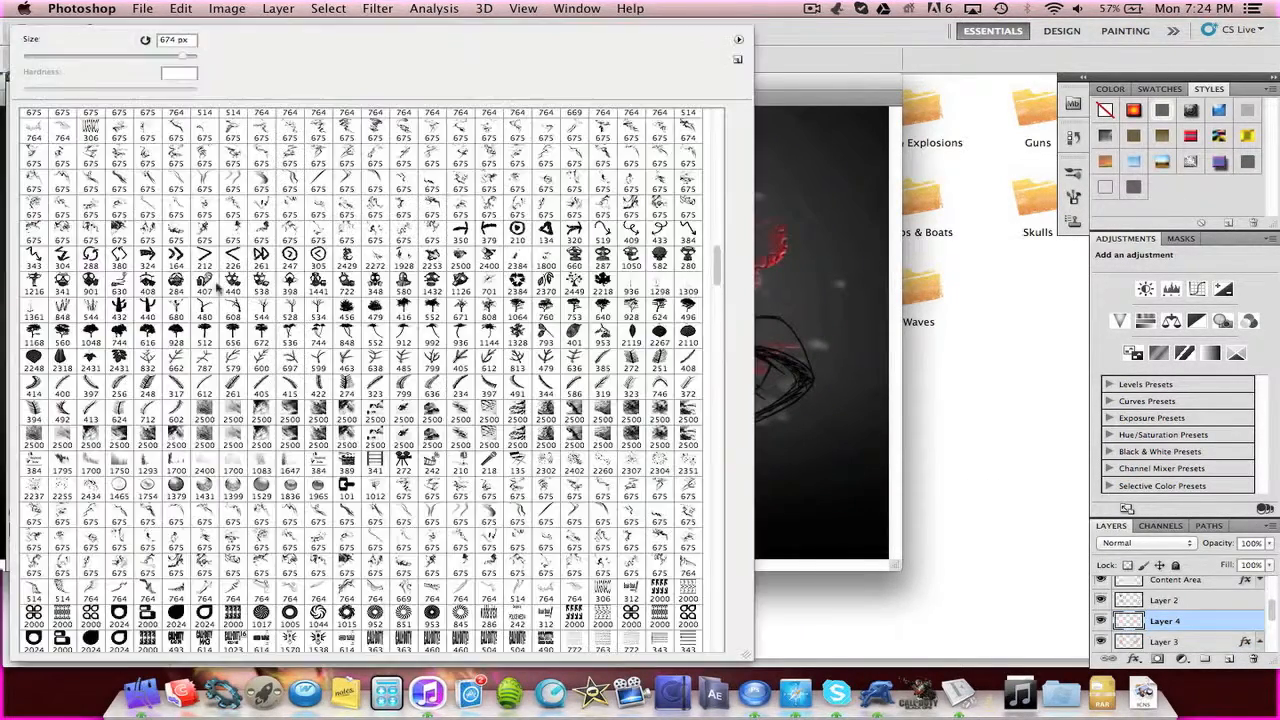
scroll("down", 3)
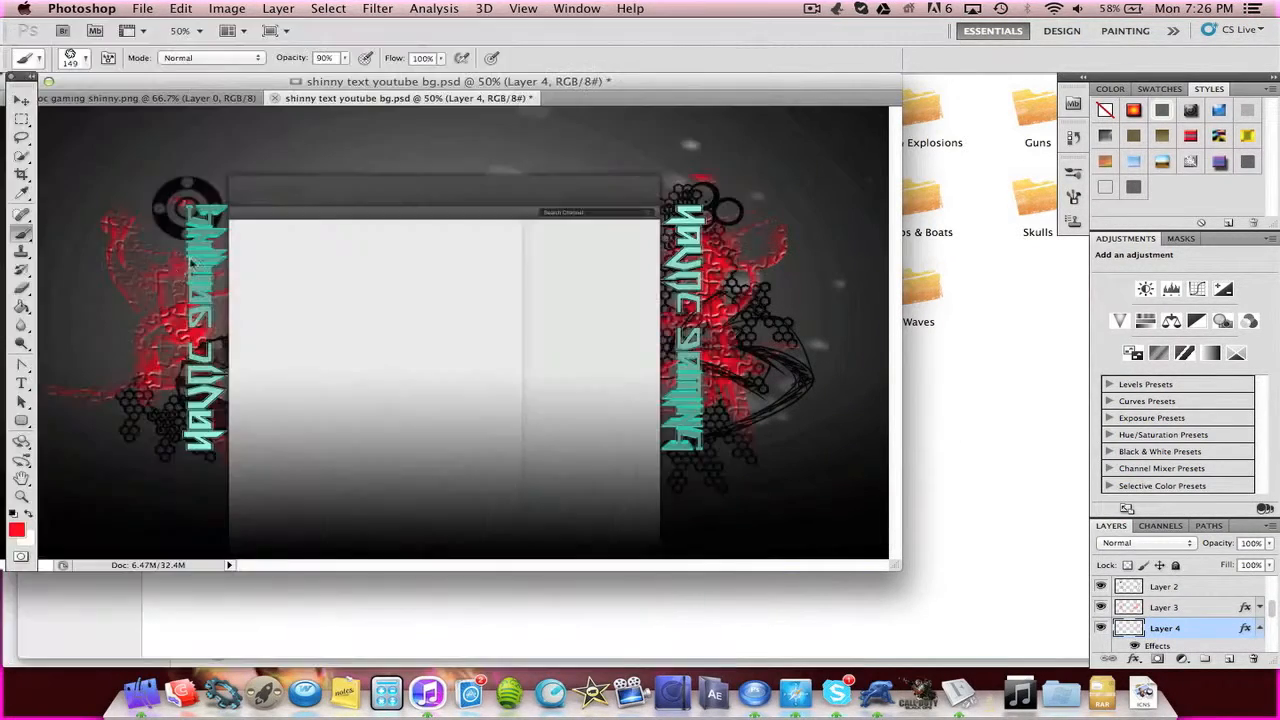
left_click(1158, 88)
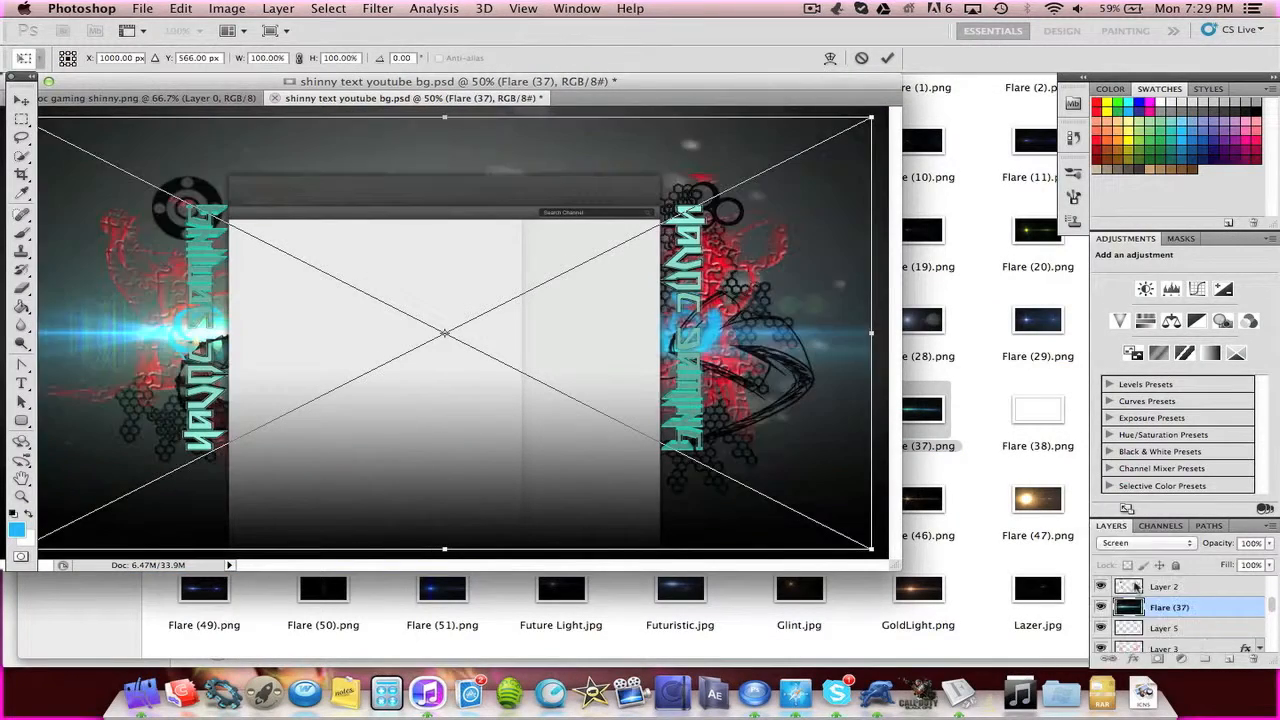
Commit the flare with Screen blending, then open the GFXpack folder in Finder.
left_click(1144, 542)
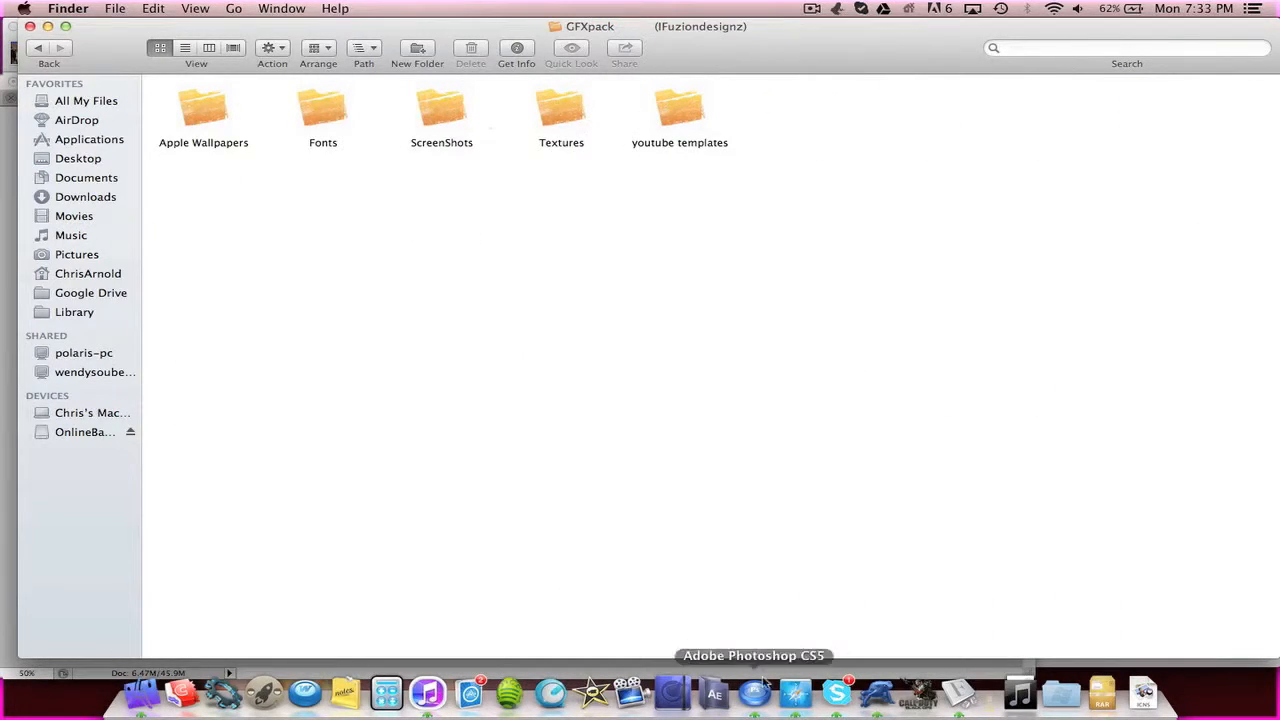
Check the GFX pack video and its download link in Safari, then place a reptile skin texture.
left_click(752, 692)
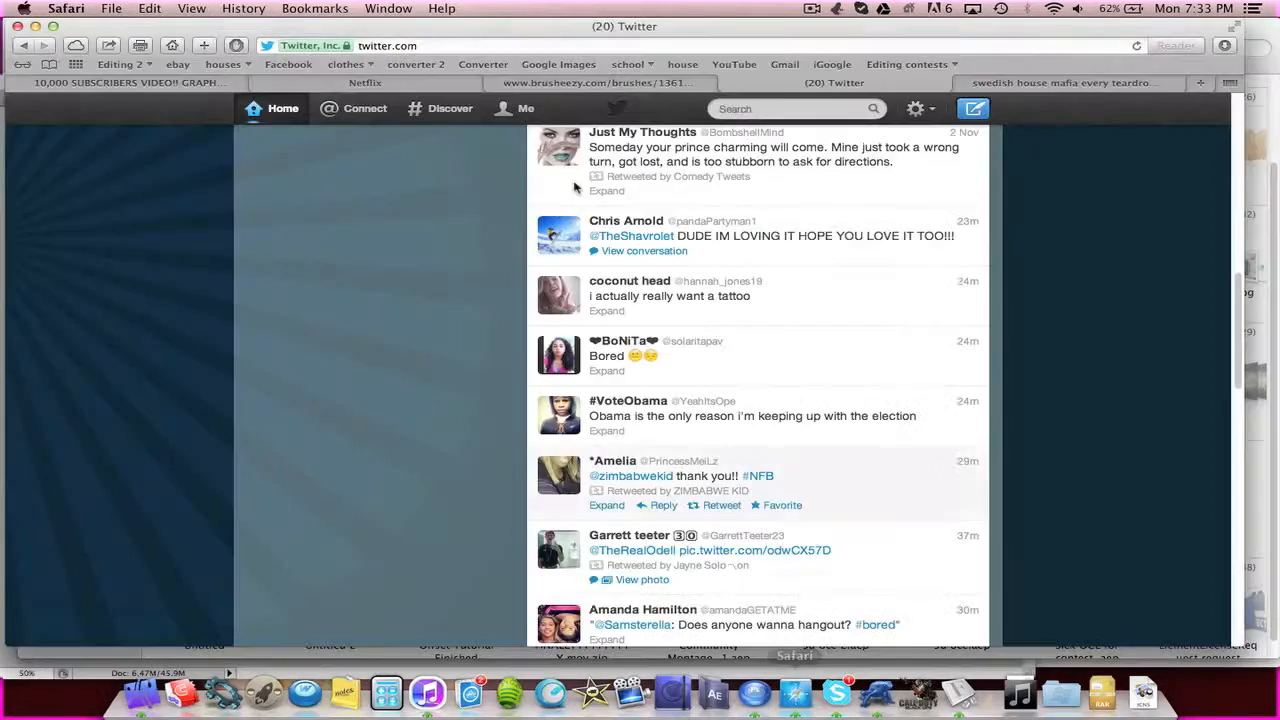
left_click(130, 82)
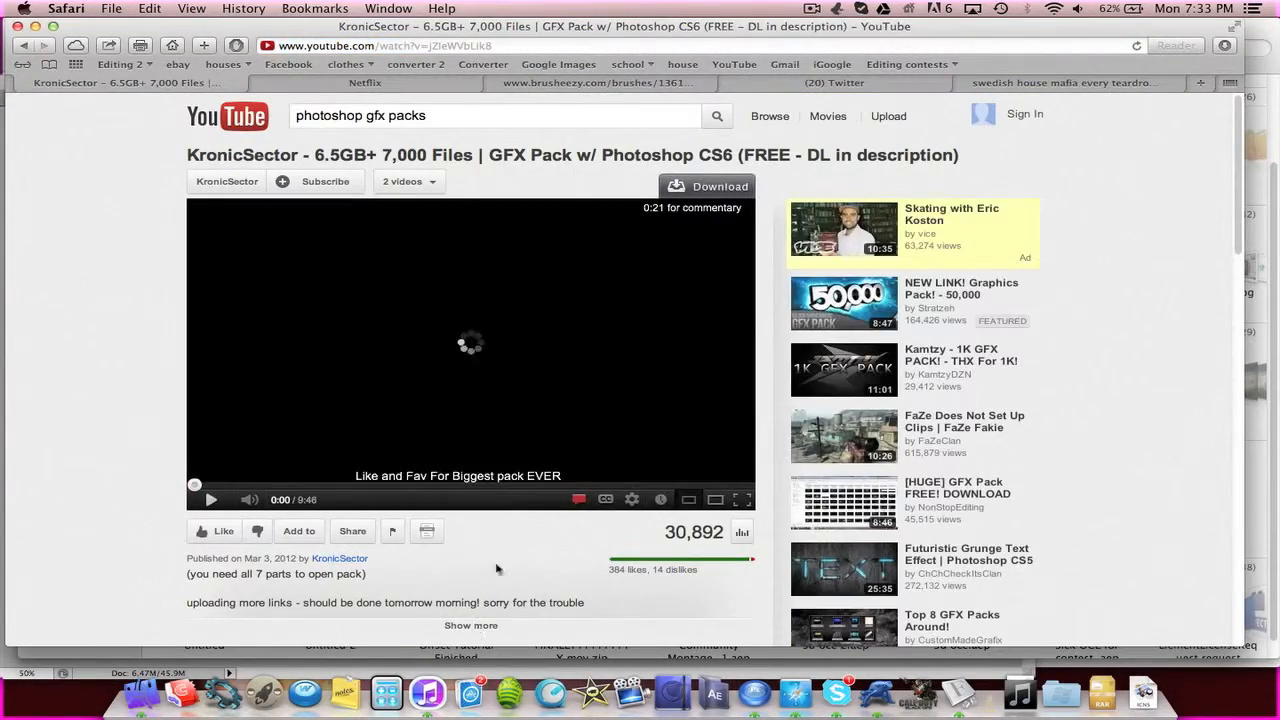
left_click(306, 82)
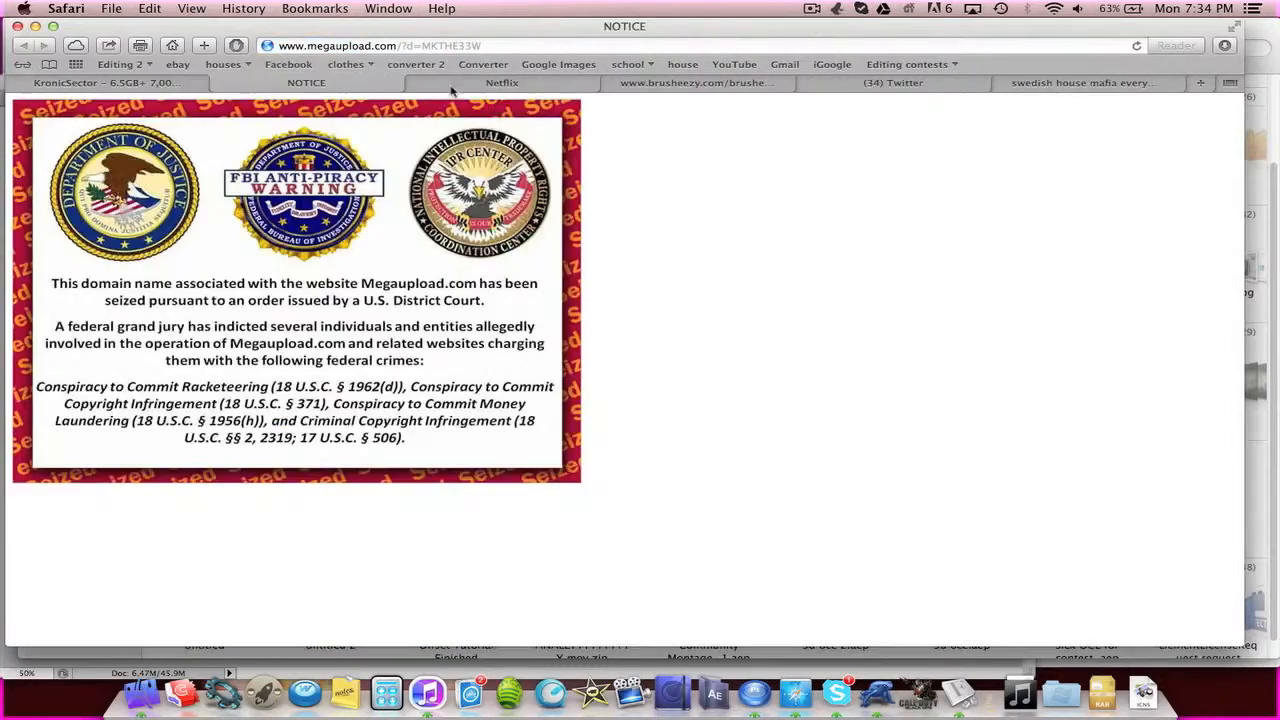
left_click(300, 82)
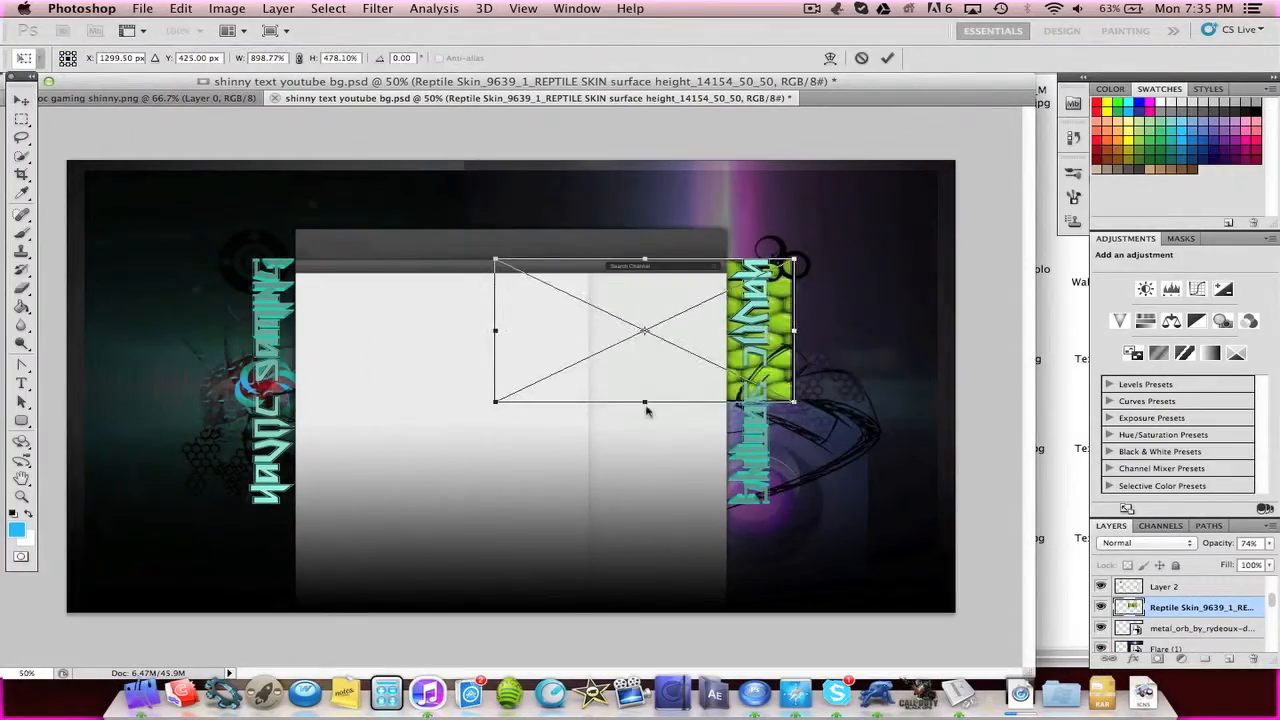
Blend the reptile skin texture into the right-hand text, then browse the JSWoodhams Graphics Pack.
left_click(1144, 542)
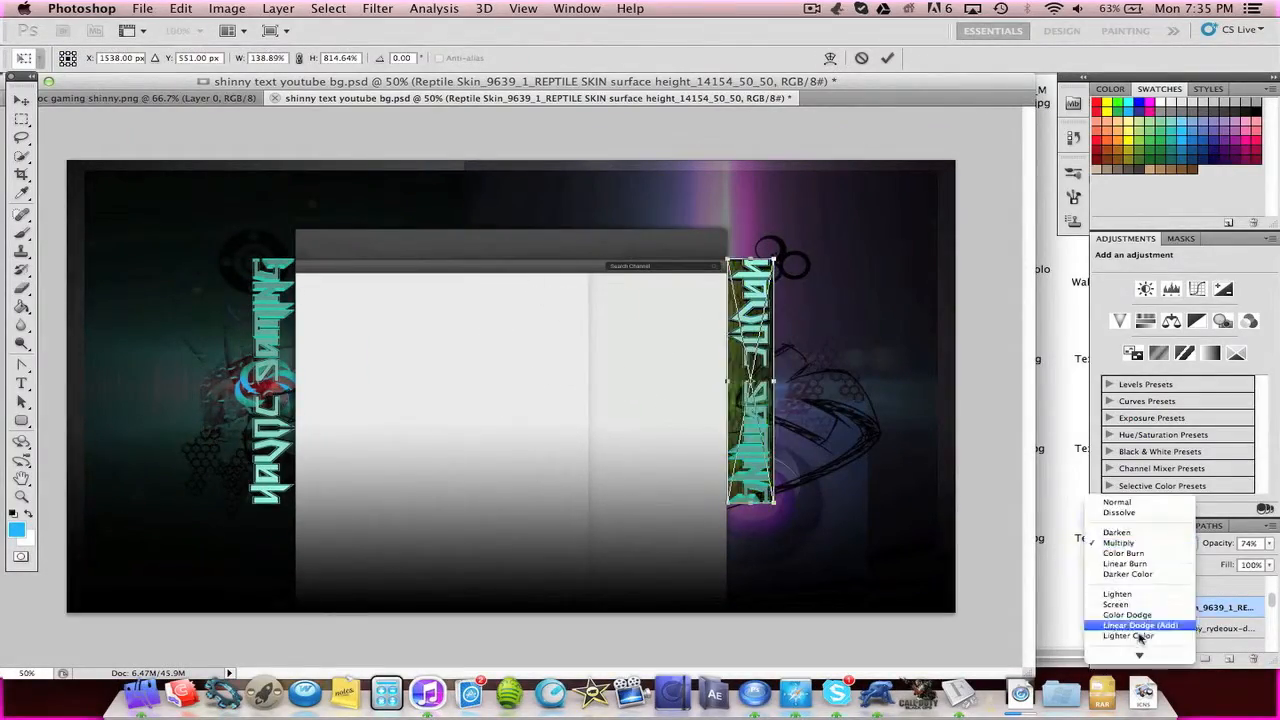
left_click(1116, 604)
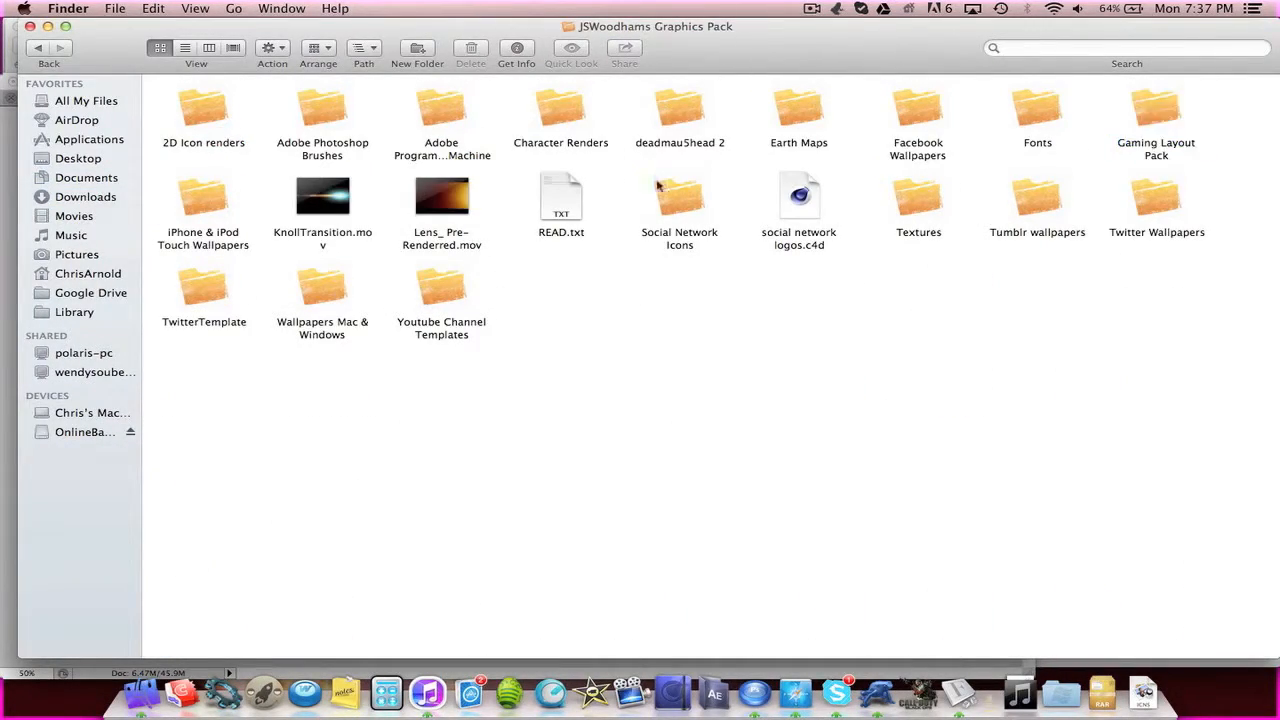
mouse_move(940, 212)
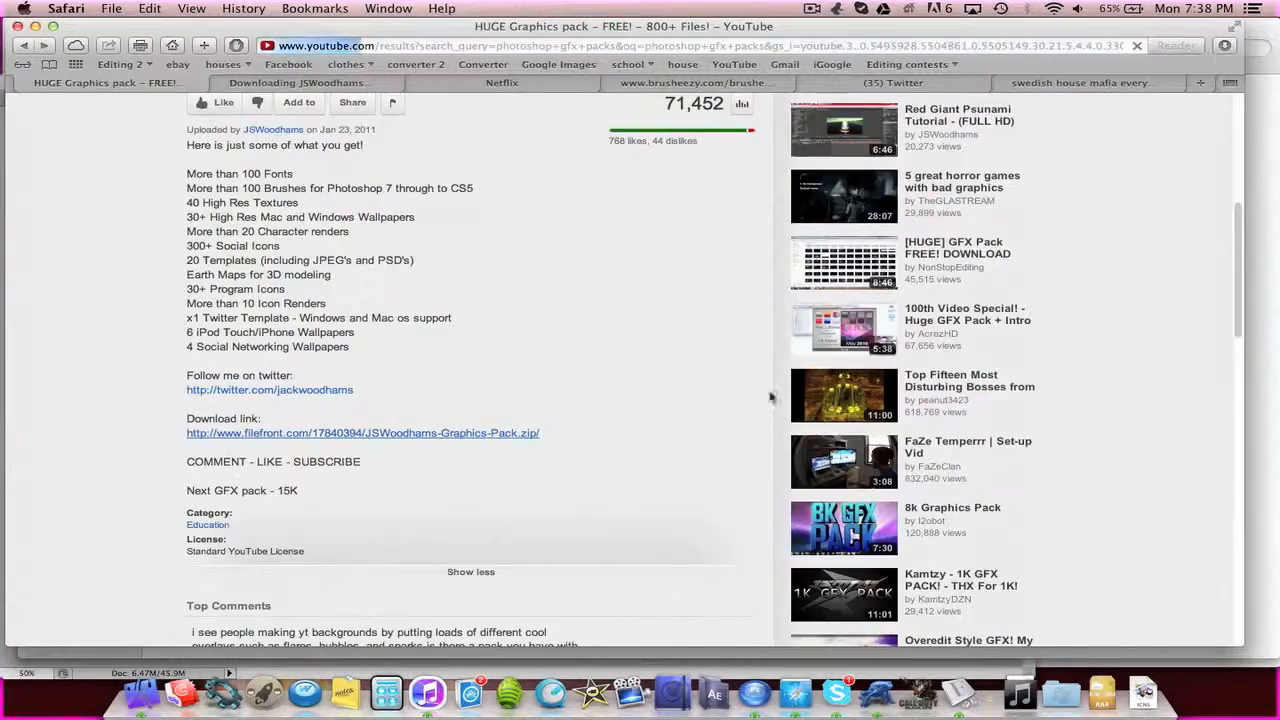
left_click(364, 432)
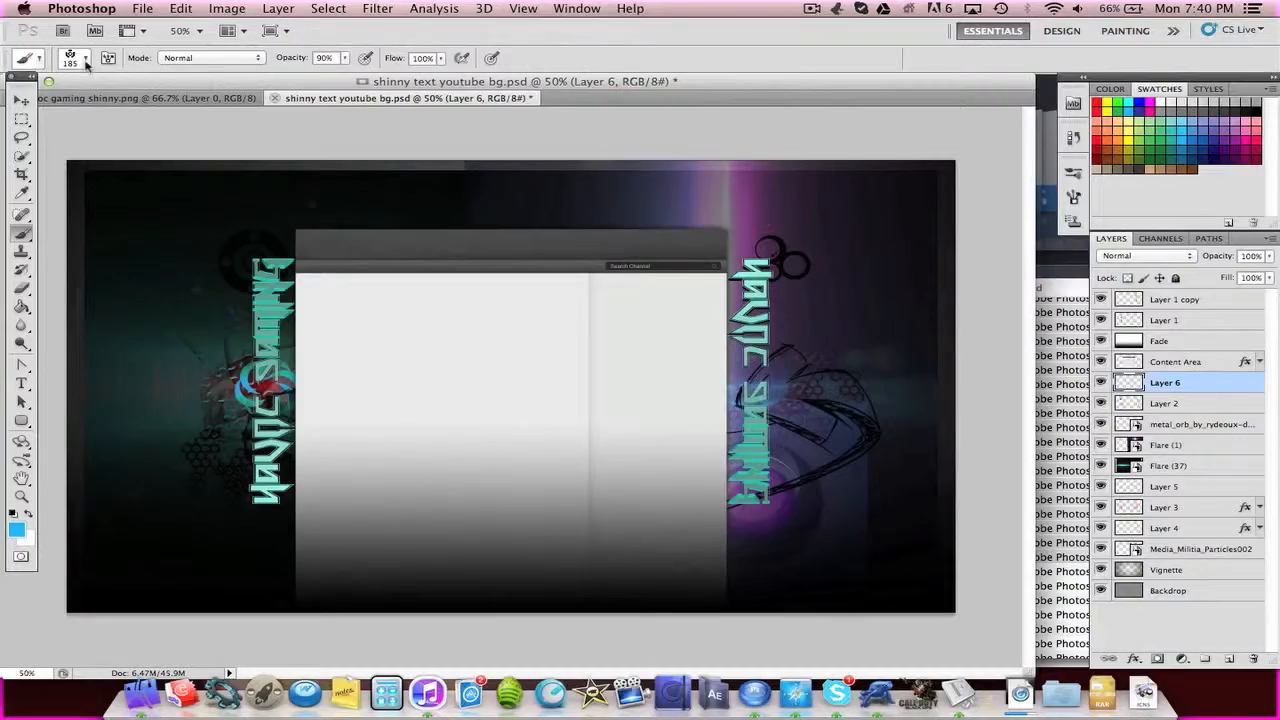
Dismiss the brush loading errors, paint on Layer 6 and add a Bevel and Emboss effect.
left_click(90, 56)
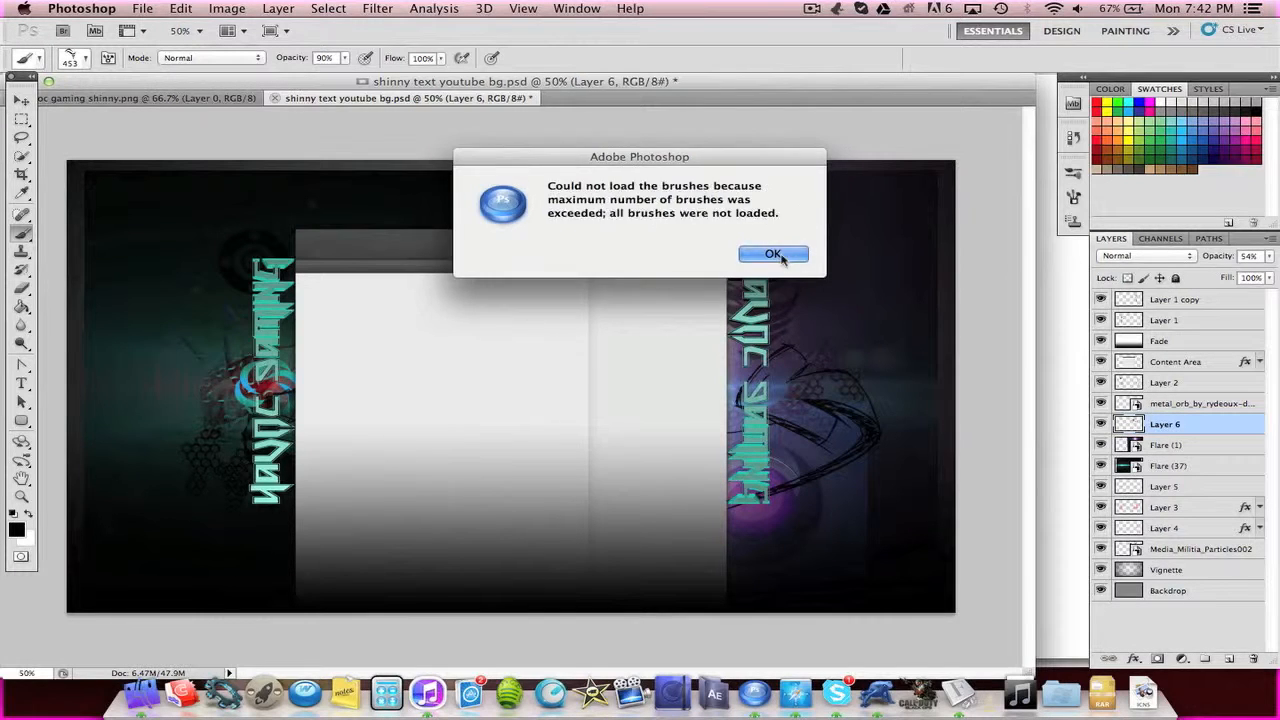
left_click(772, 254)
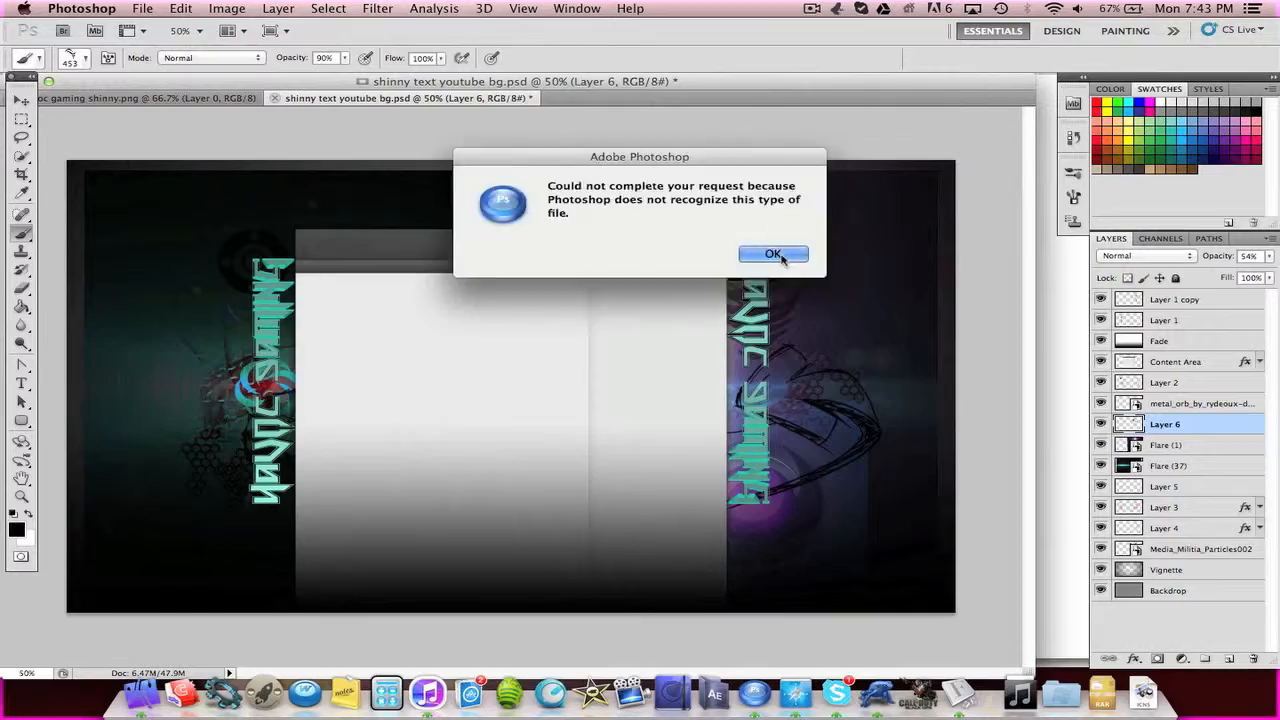
left_click(772, 254)
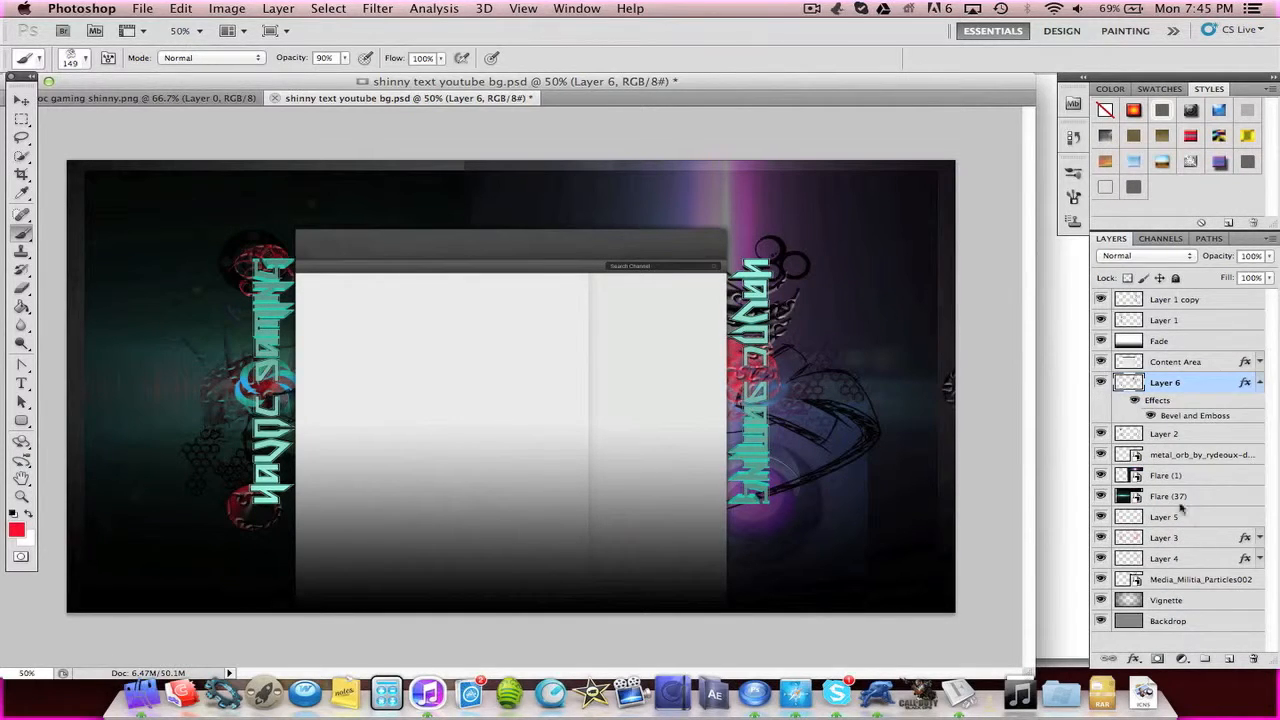
Add the Blue Angel flare in Screen mode over the left text and start saving to the Desktop.
left_click(812, 8)
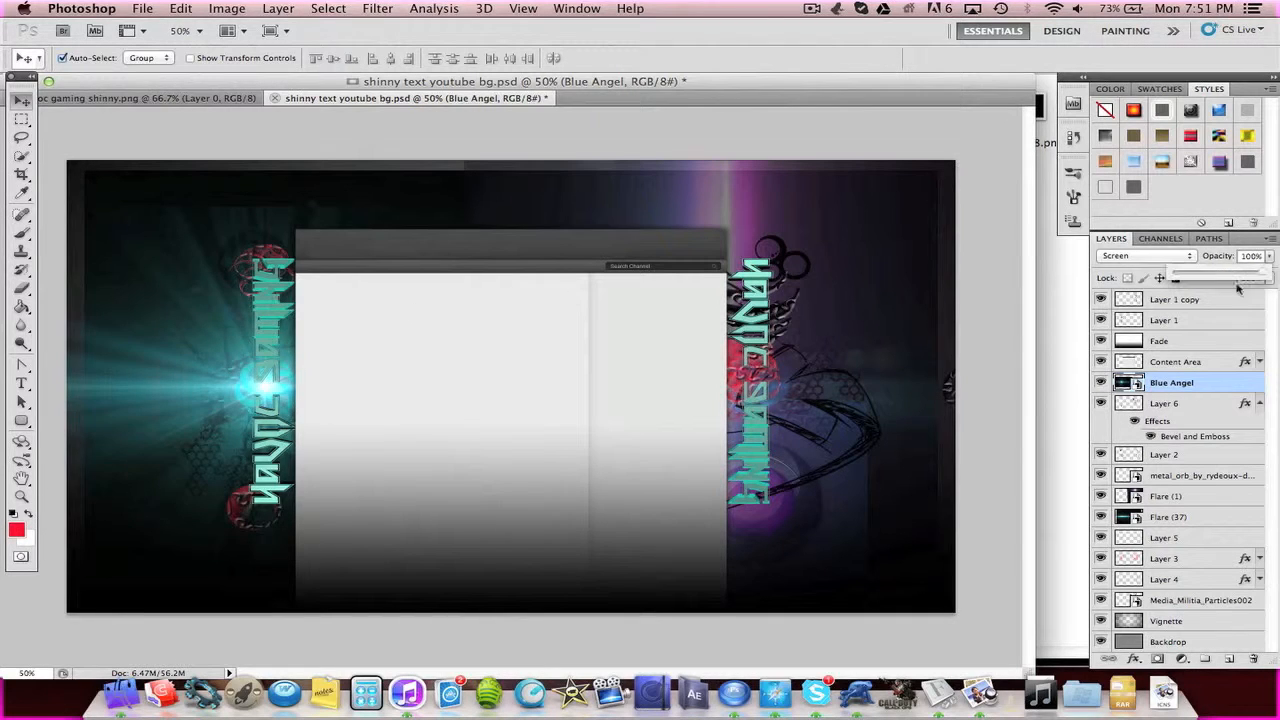
left_click(812, 8)
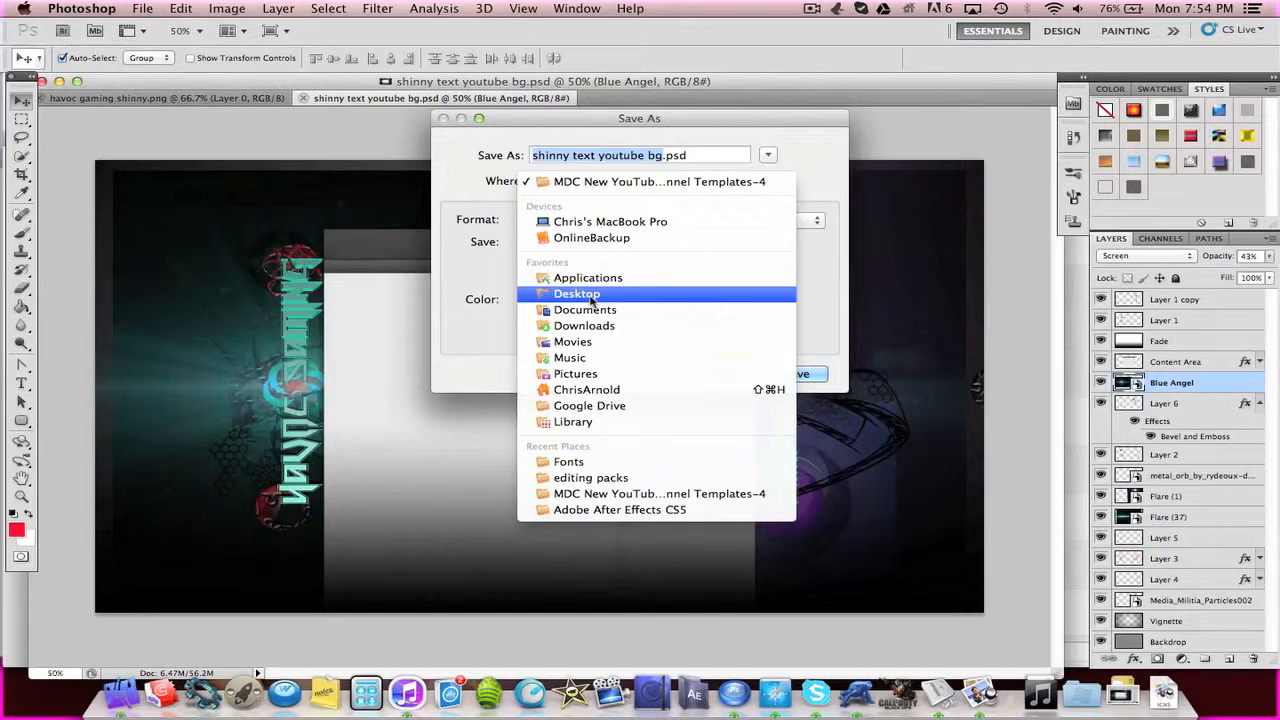
Save the design as a layered PSD on the Desktop and a Quality 12 Maximum JPEG.
left_click(772, 692)
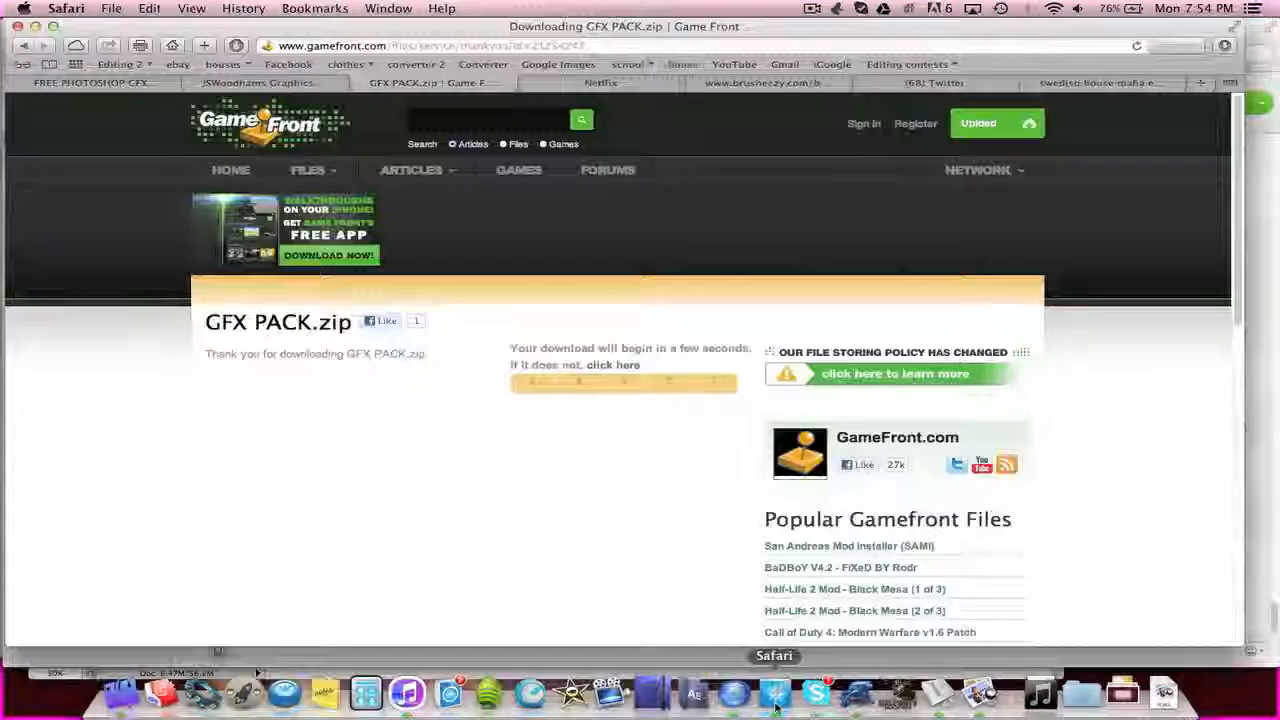
left_click(432, 84)
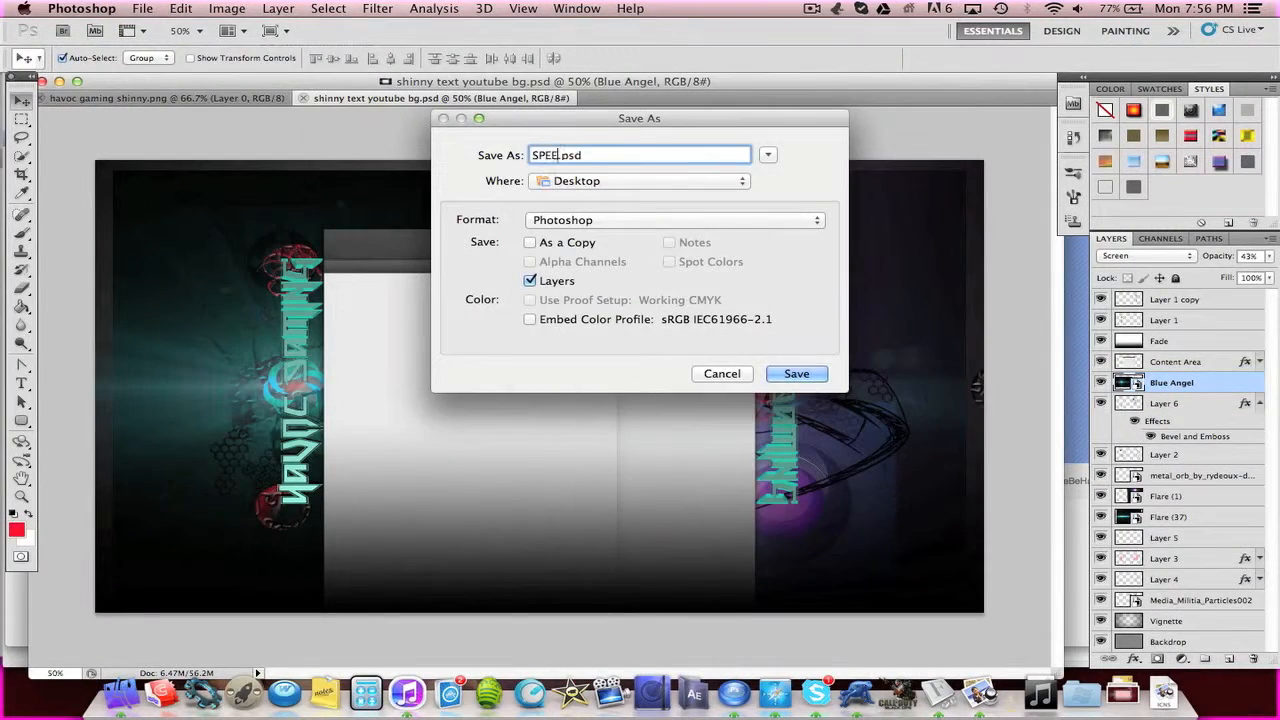
left_click(796, 374)
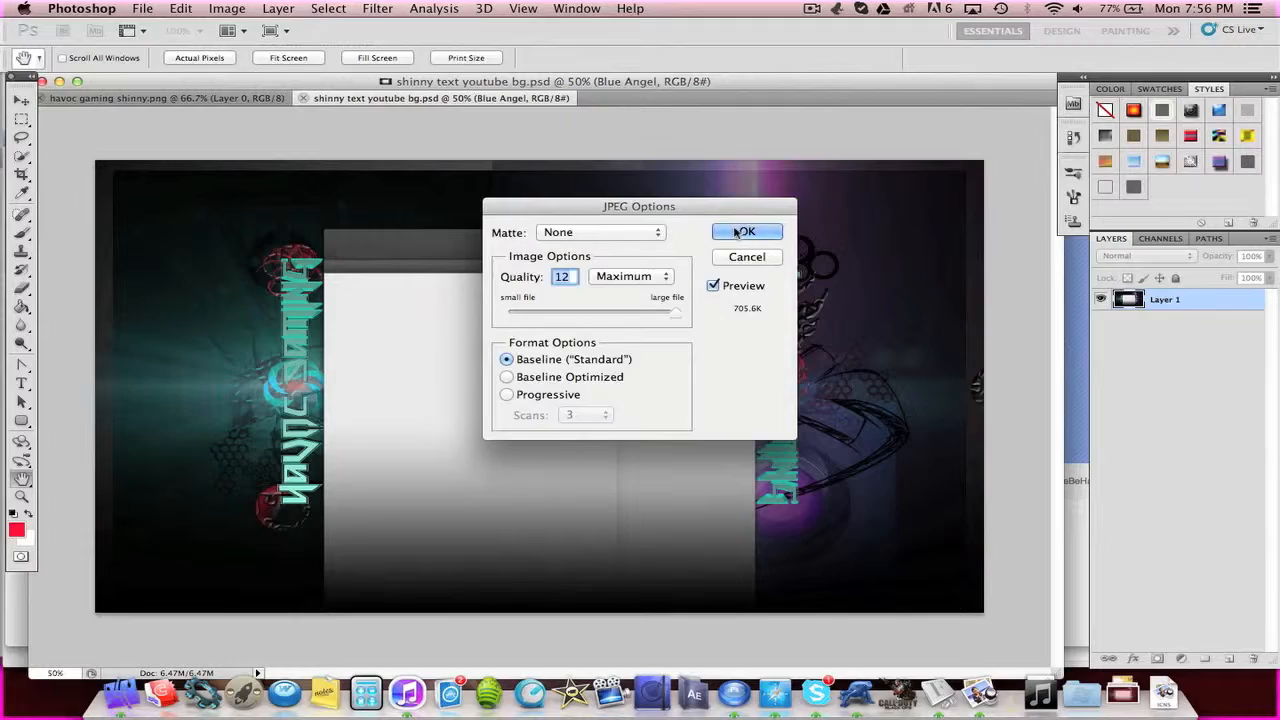